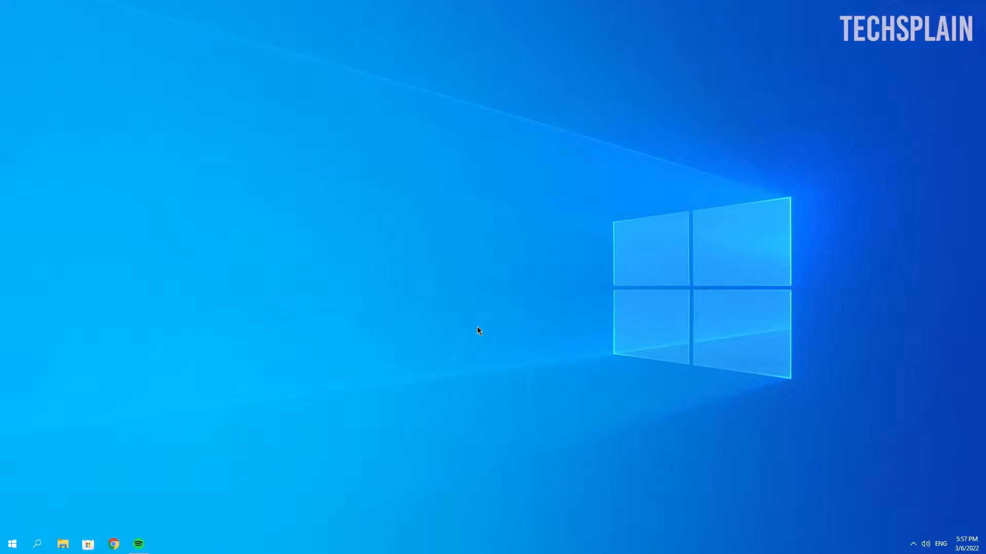
mouse_move(81, 499)
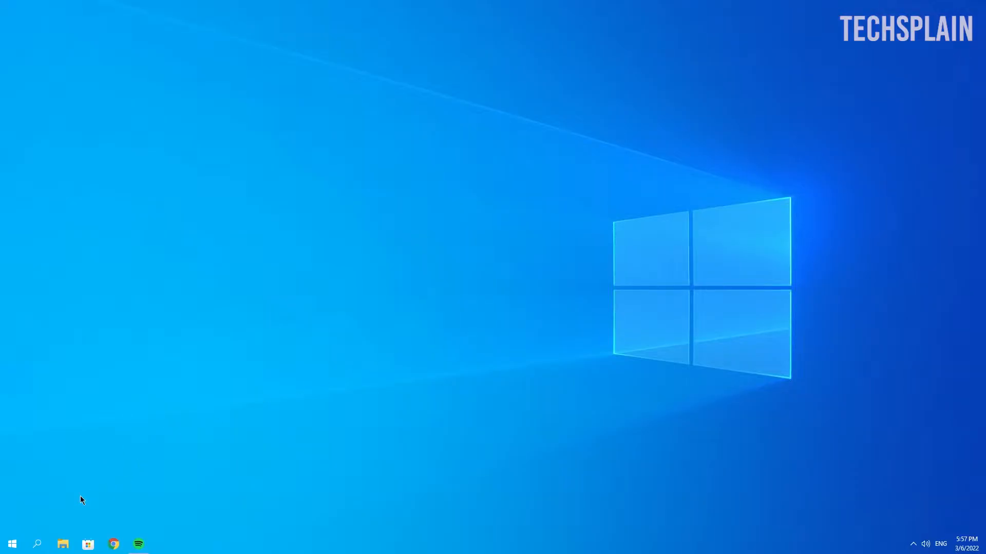
mouse_move(11, 544)
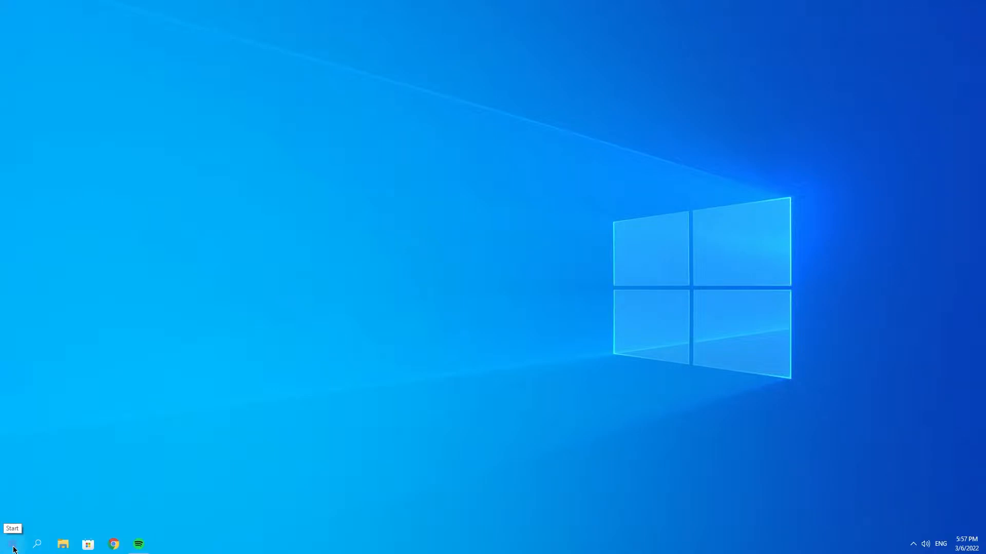
Confirm the Xbox Game Bar toggle is On under Settings > Gaming, then close Settings
click(11, 544)
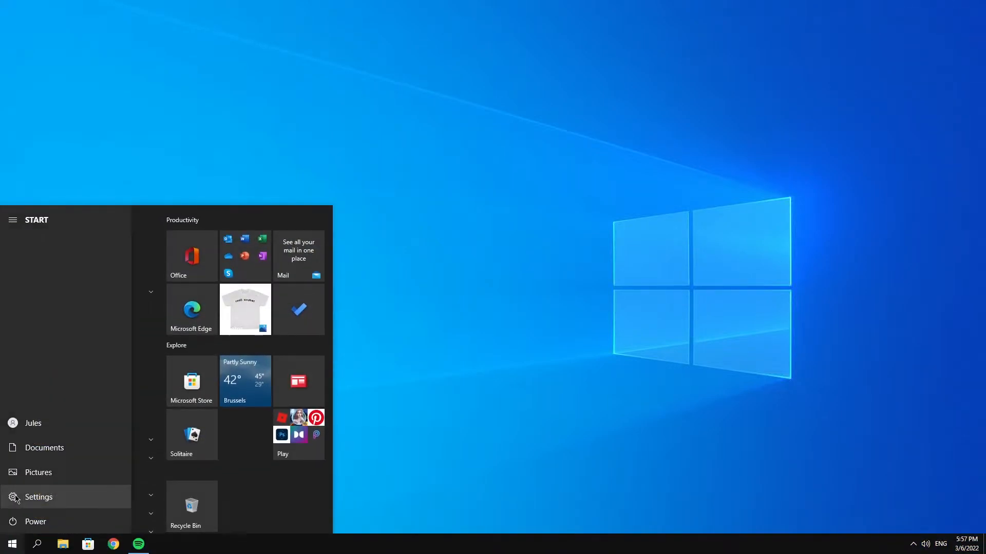
click(38, 496)
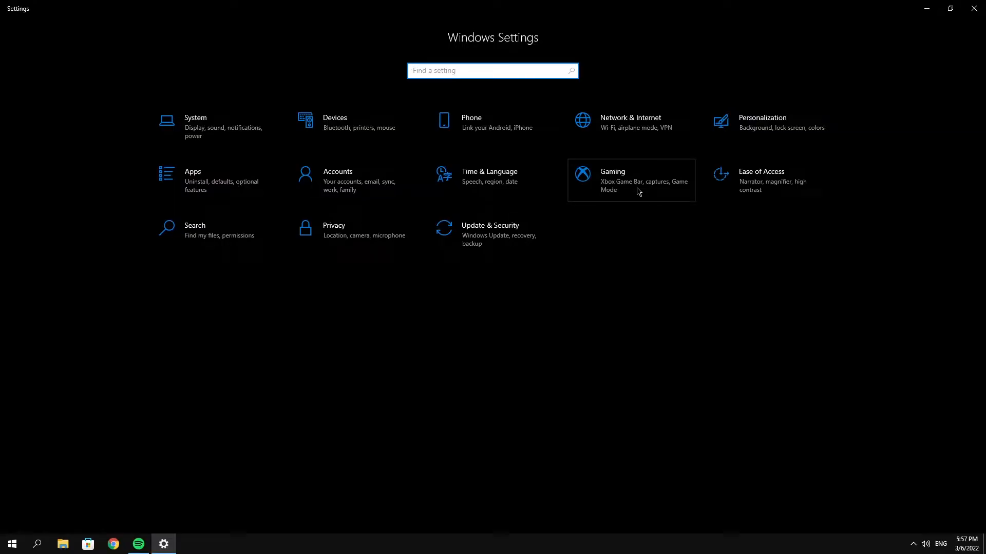
click(612, 171)
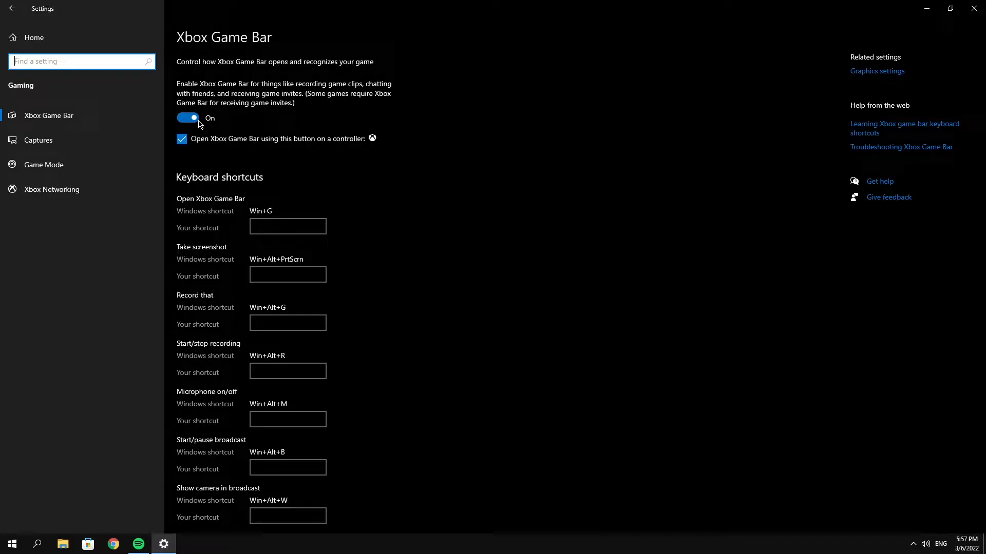
mouse_move(974, 8)
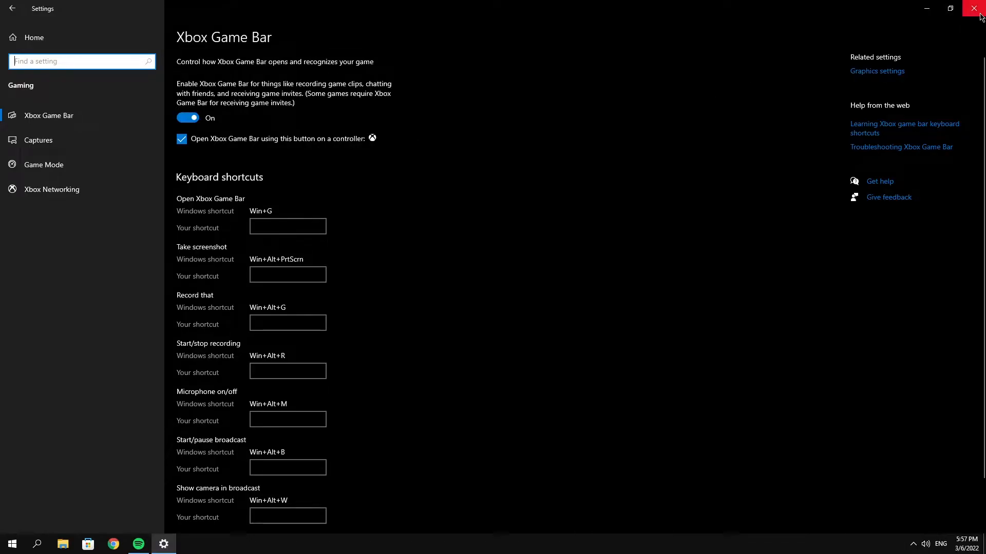
click(11, 544)
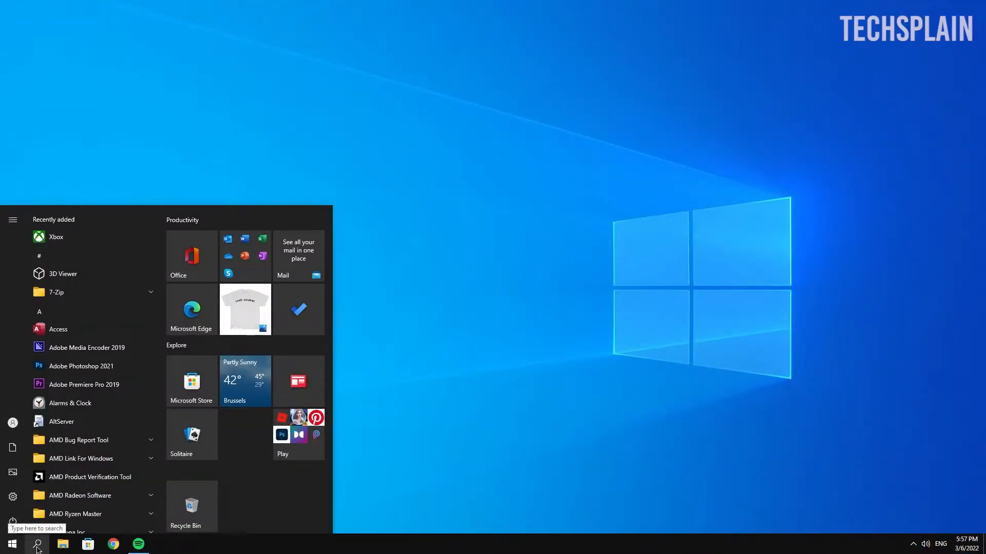
Reset the Xbox Game Bar app from its App settings page and close the window
click(36, 544)
text(xb)
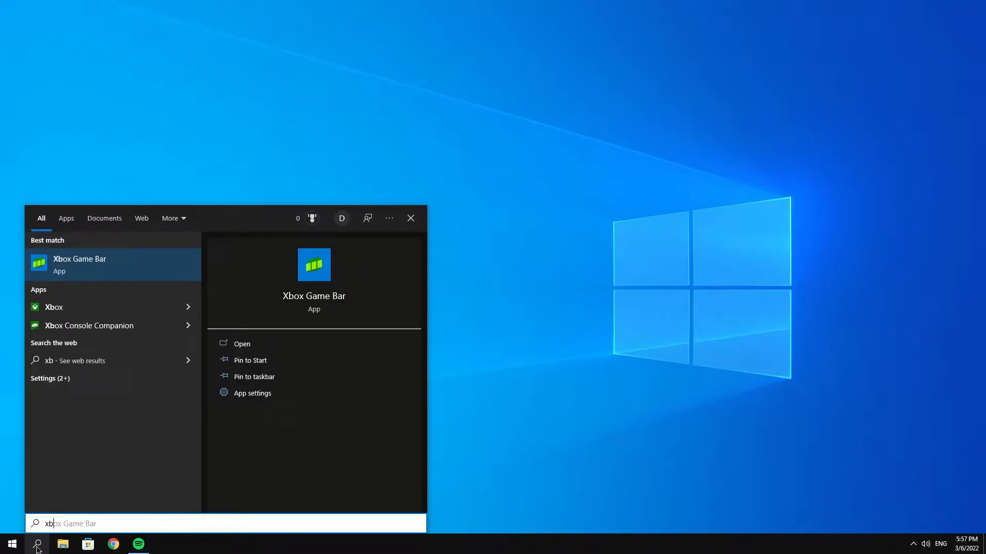
click(253, 393)
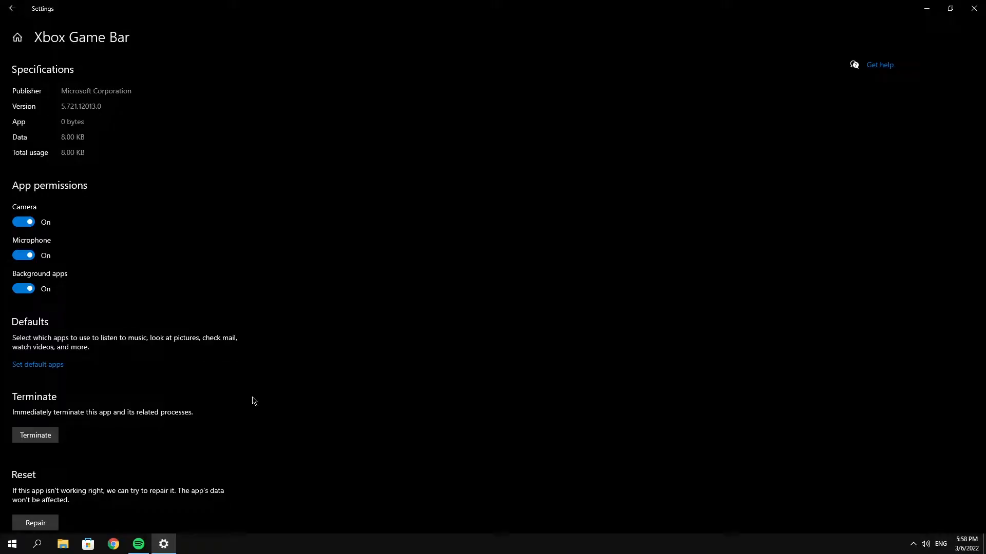
scroll(down, 3)
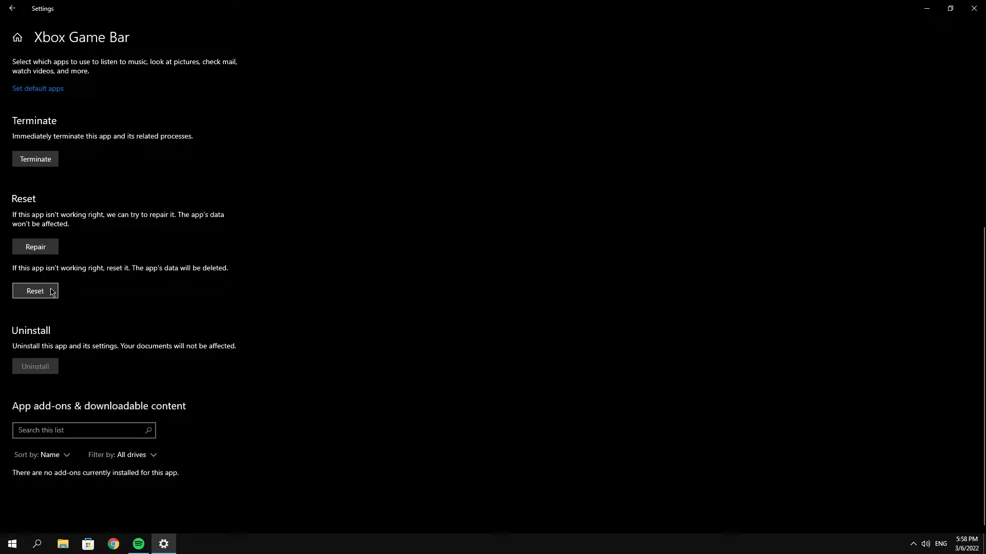
click(34, 291)
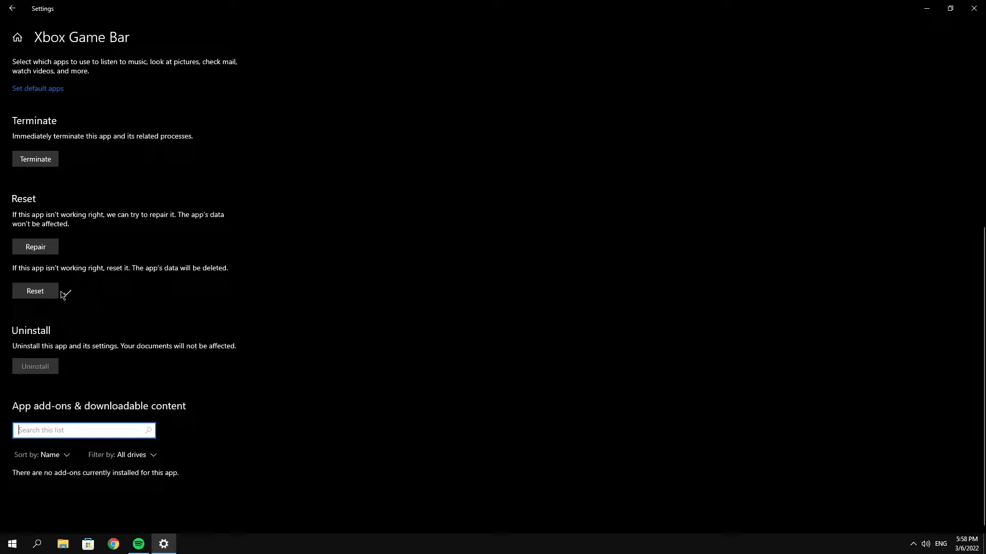
click(974, 8)
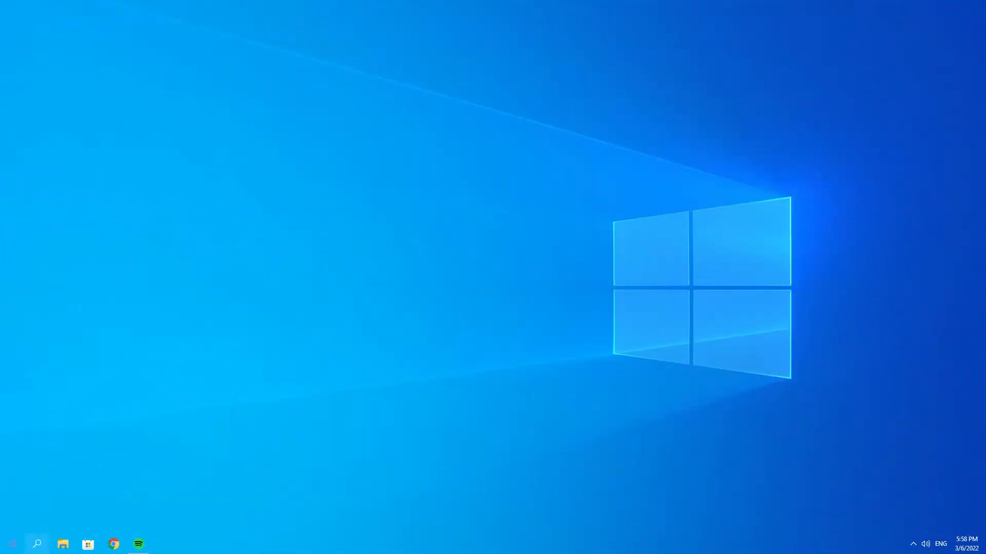
Open gpedit and browse Administrative Templates > Windows Components > Windows Game Recording and Broadcasting
text(gp)
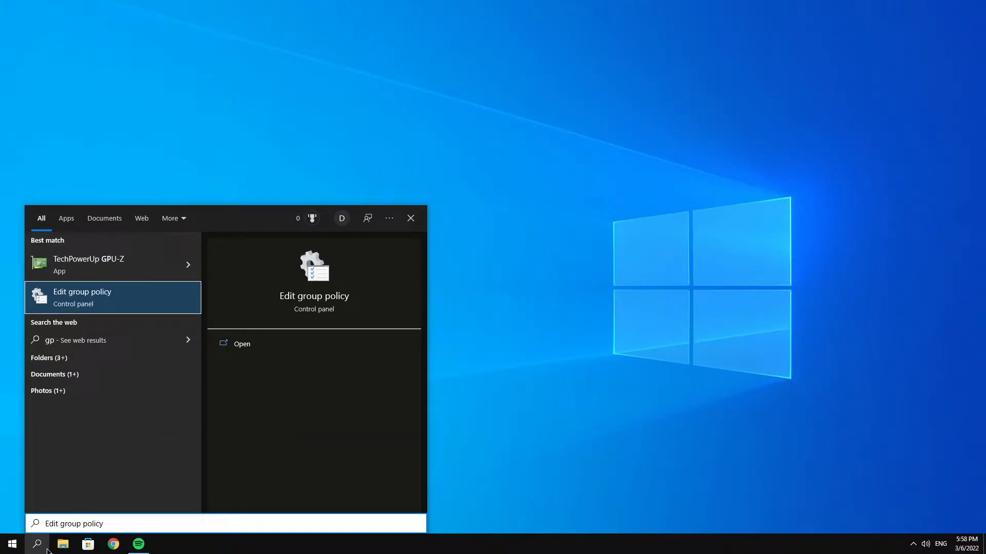
click(241, 343)
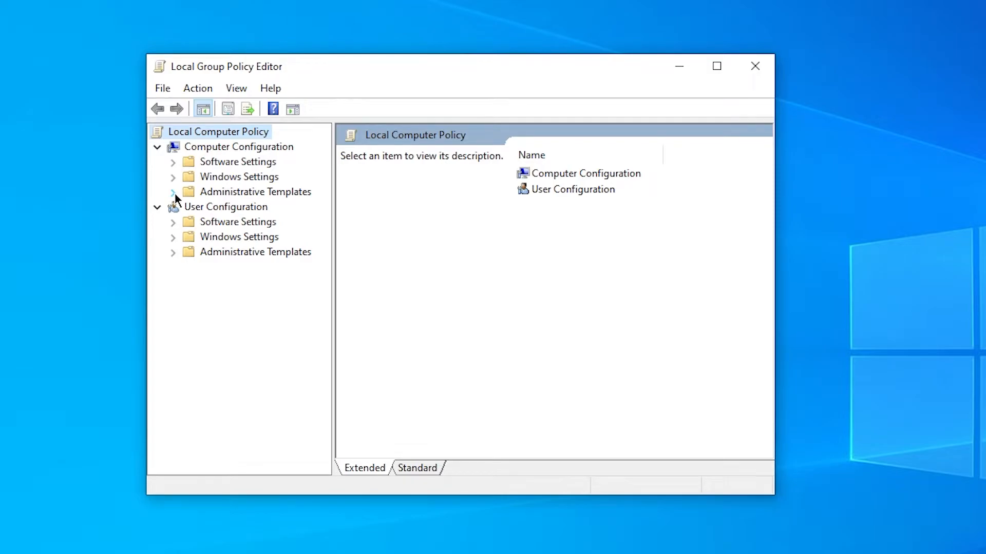
click(173, 191)
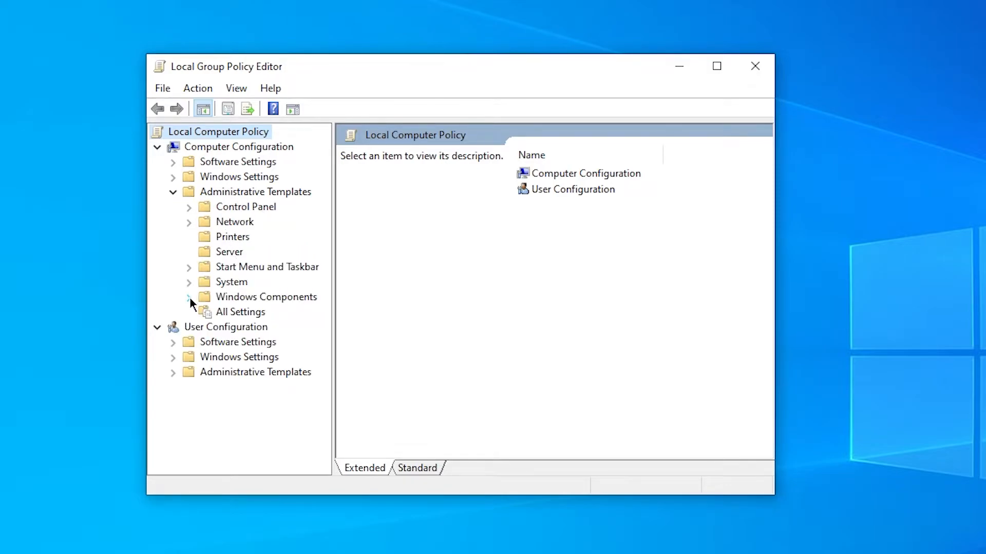
click(189, 297)
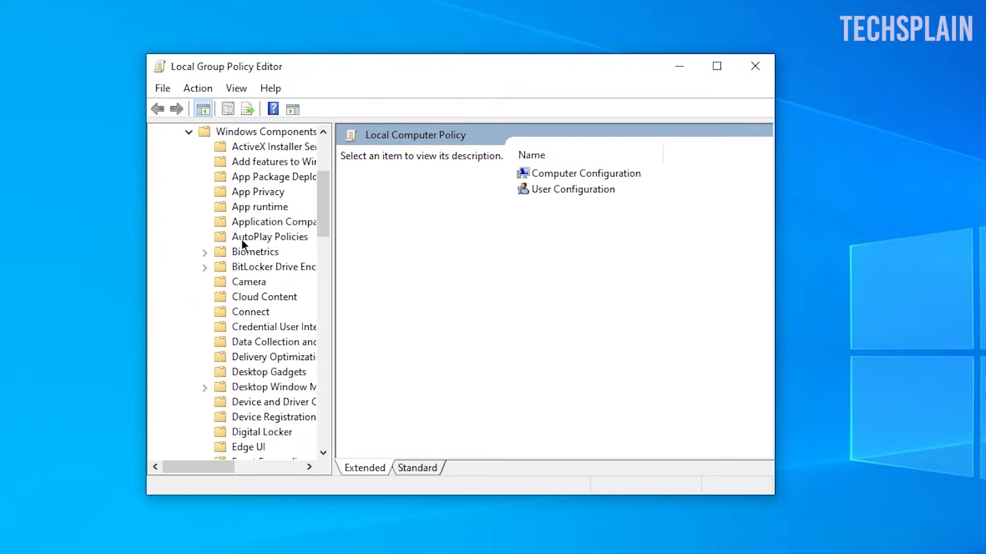
scroll(down, 3)
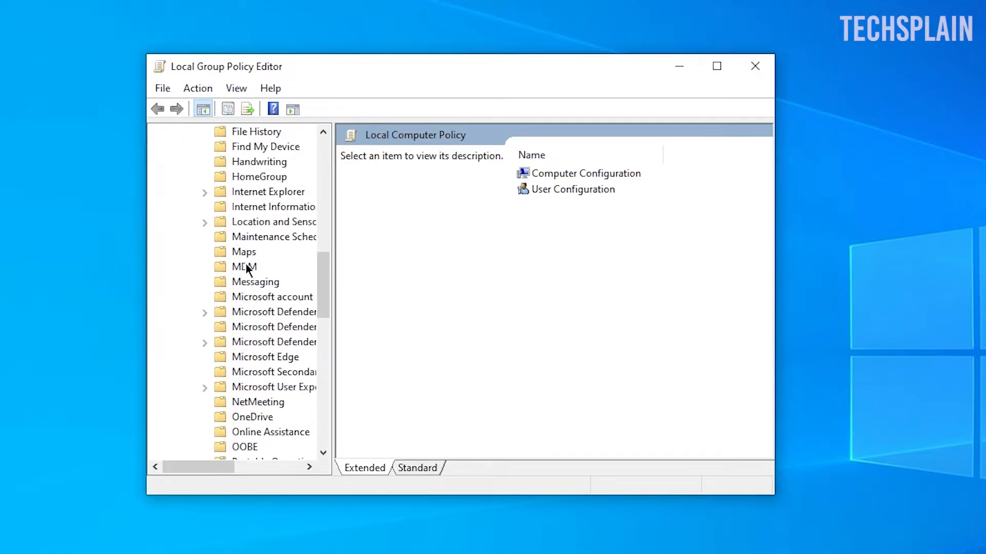
scroll(down, 3)
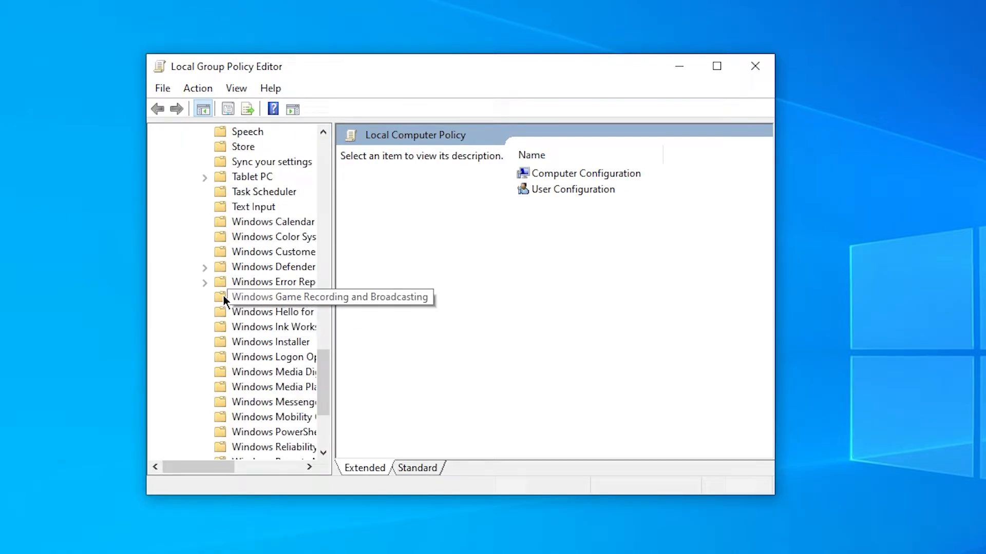
click(280, 297)
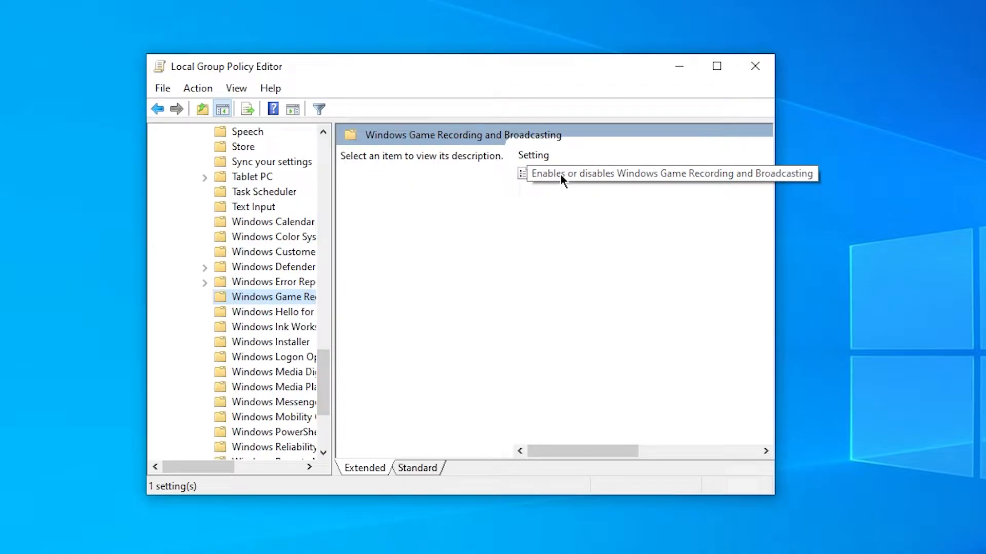
click(660, 174)
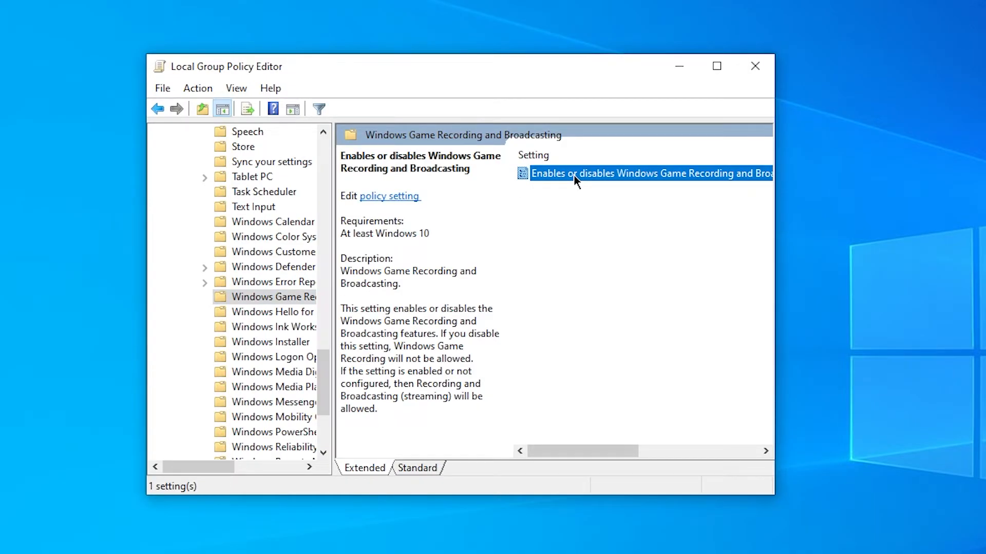
Set the 'Enables or disables Windows Game Recording and Broadcasting' policy to Enabled
double_click(650, 174)
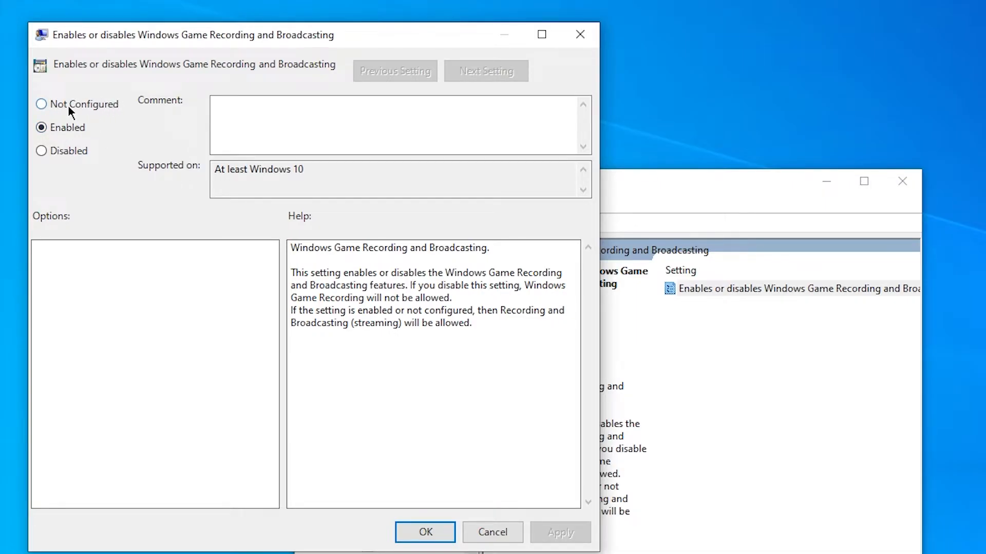
click(42, 104)
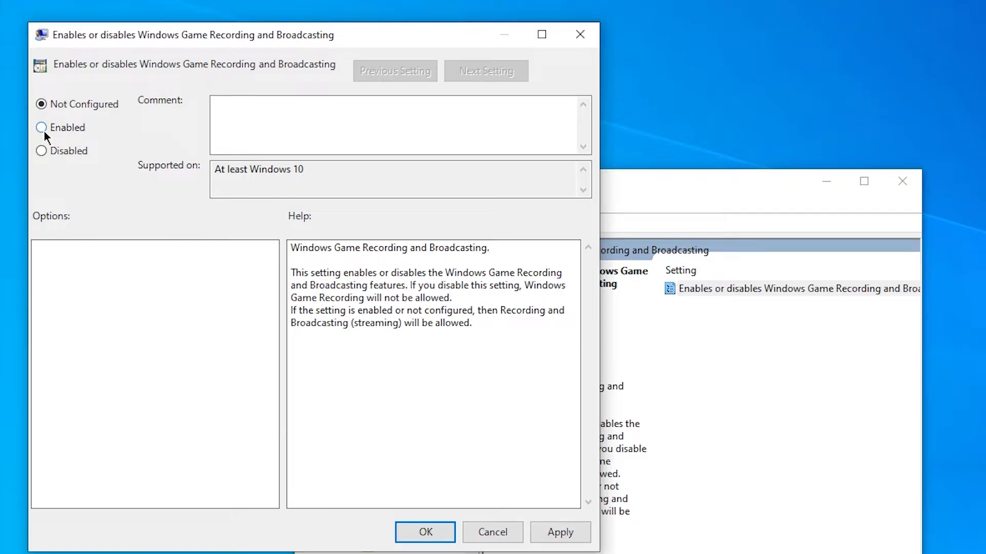
click(41, 128)
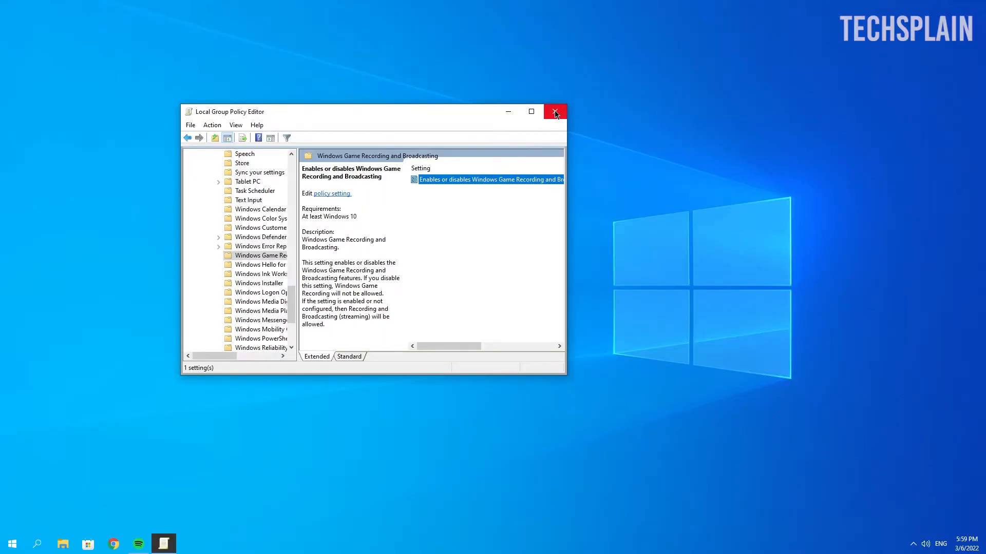
Close Group Policy Editor and browse regedit to PolicyManager\default\ApplicationManagement\AllowGameDVR
click(554, 112)
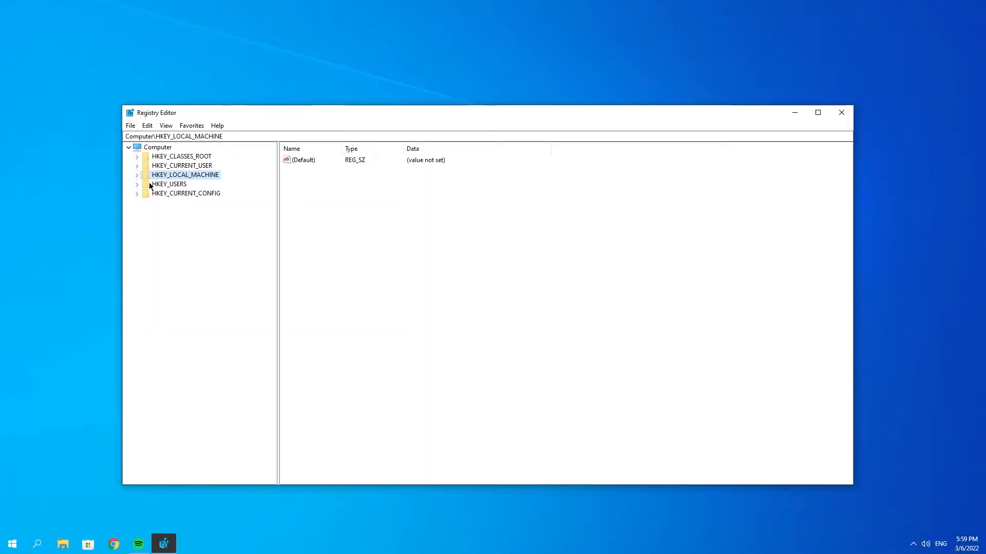
click(137, 175)
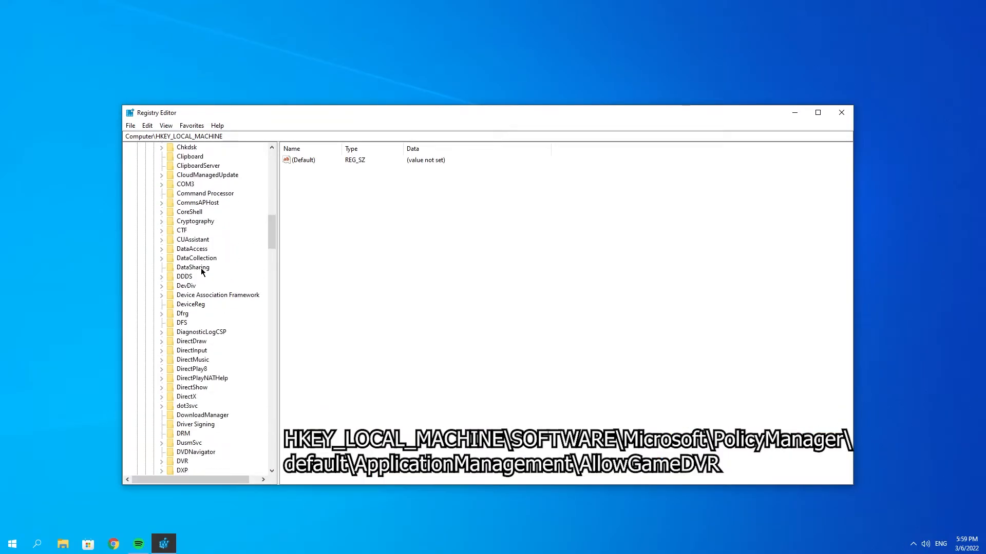
scroll(down, 3)
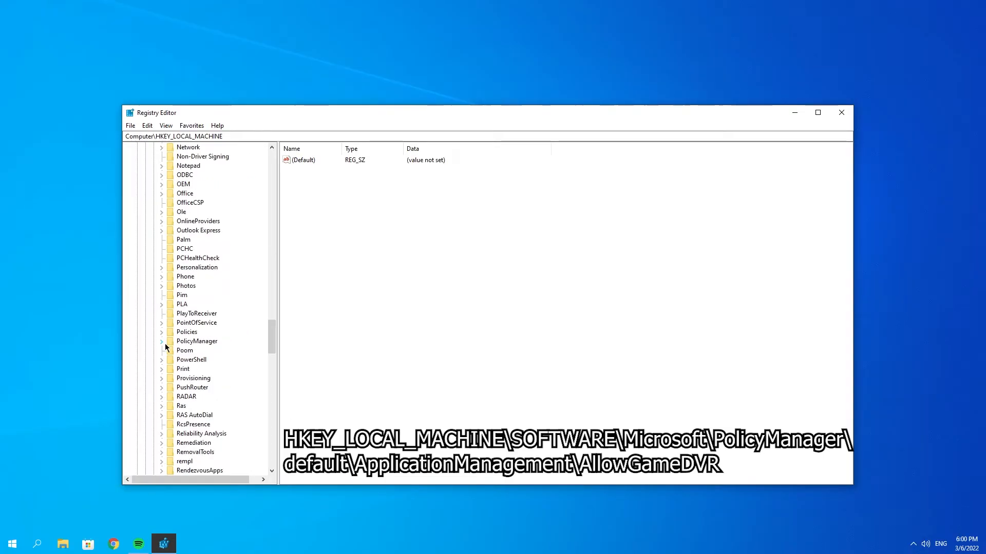
click(162, 341)
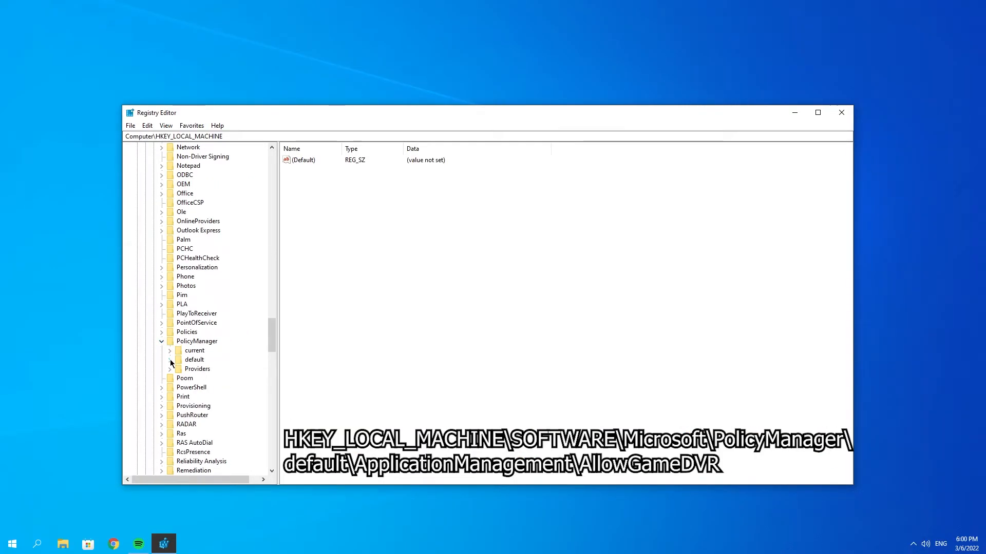
click(169, 360)
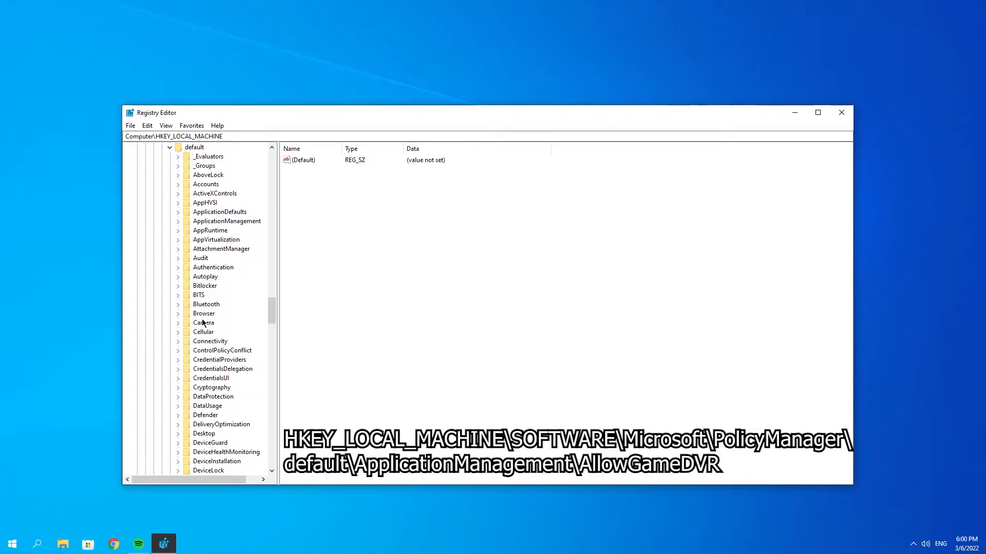
click(179, 222)
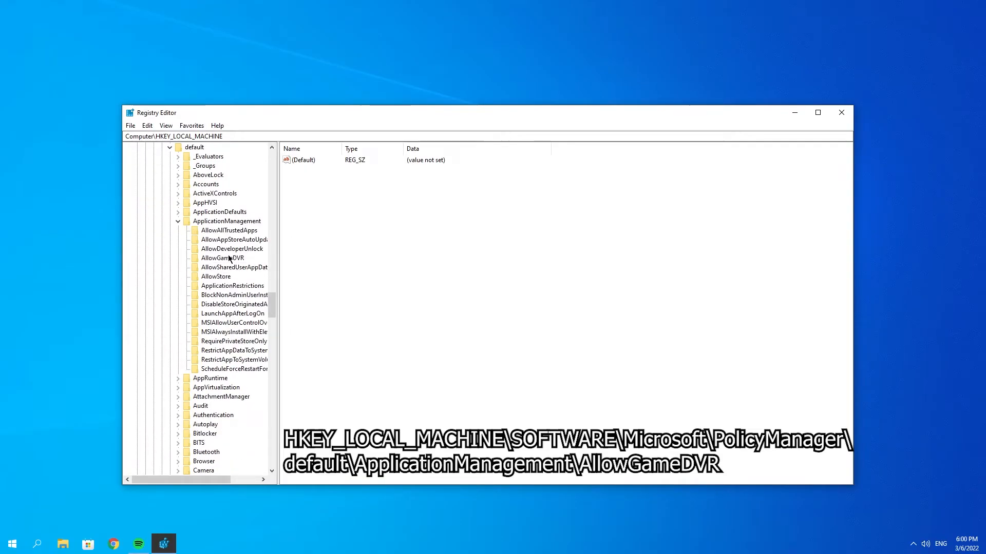
click(222, 258)
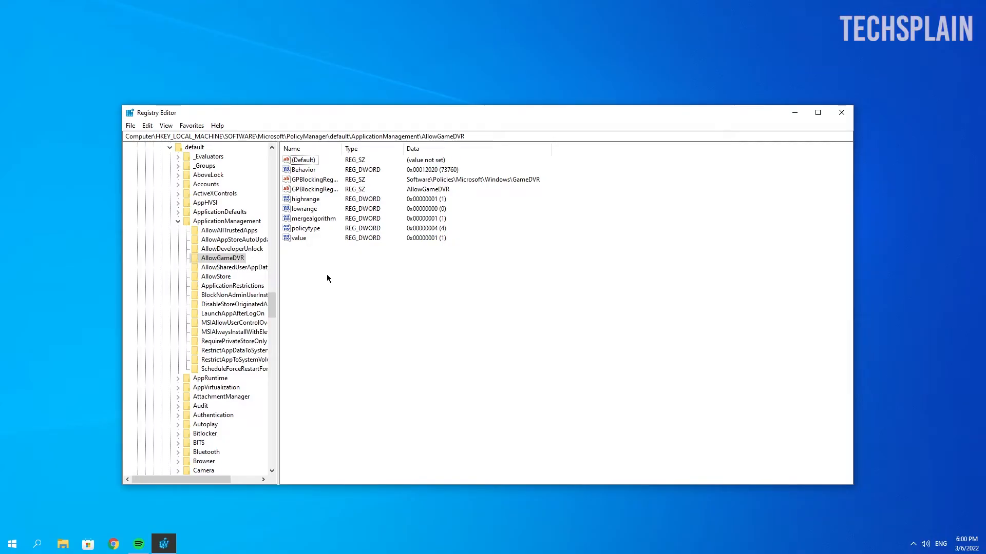
mouse_move(291, 241)
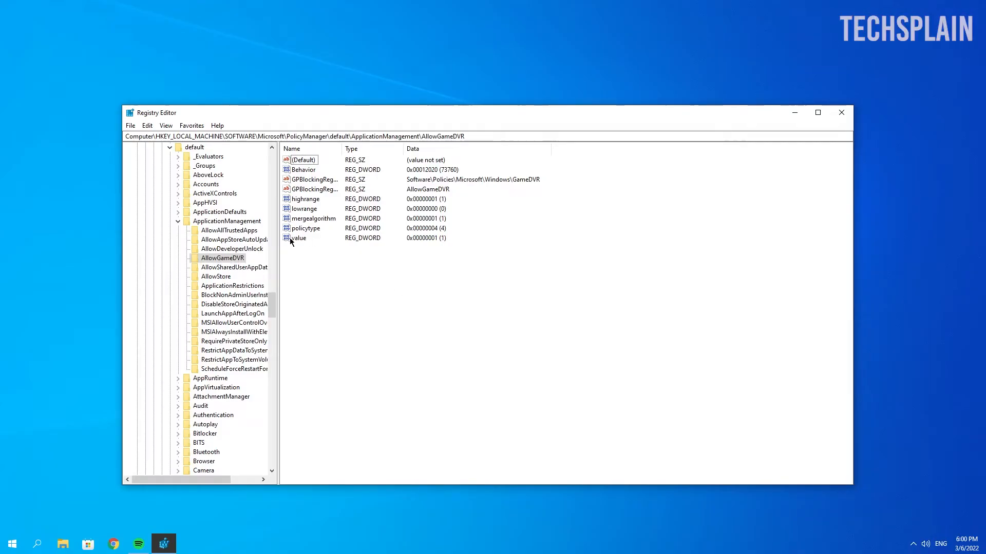
Select the AllowGameDVR 'value' entry and view its data in decimal
click(299, 239)
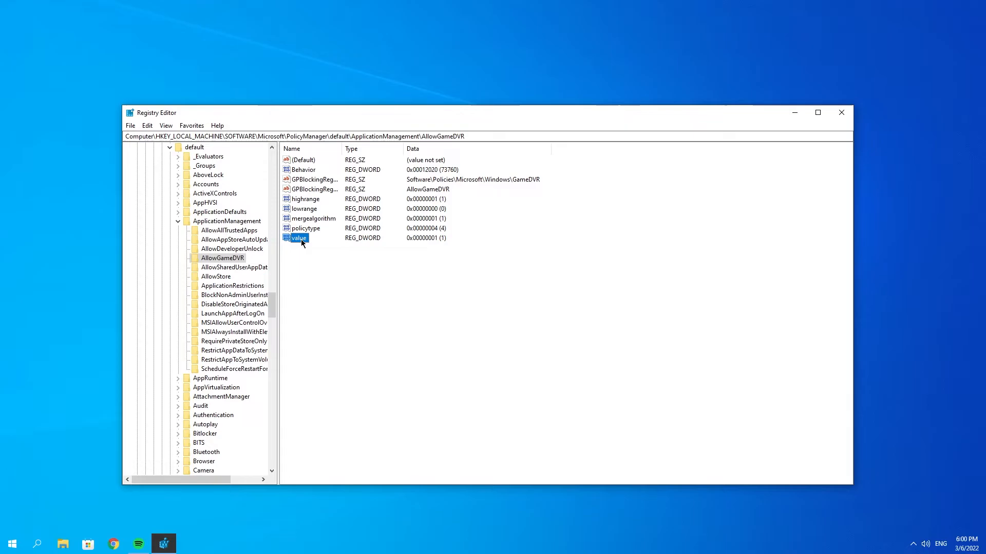
double_click(300, 239)
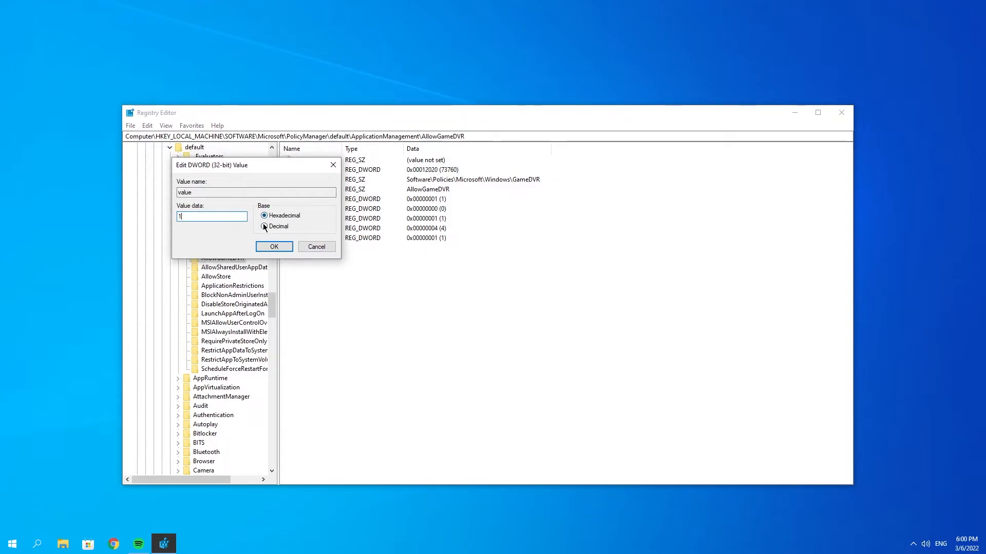
click(273, 246)
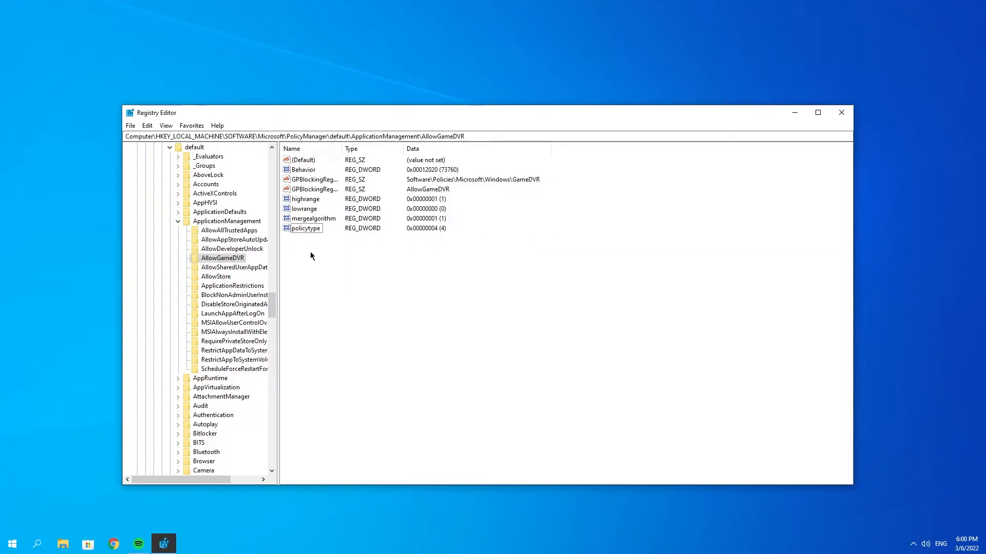
Add a DWORD (32-bit) entry named 'value' with data 1 under AllowGameDVR
right_click(310, 256)
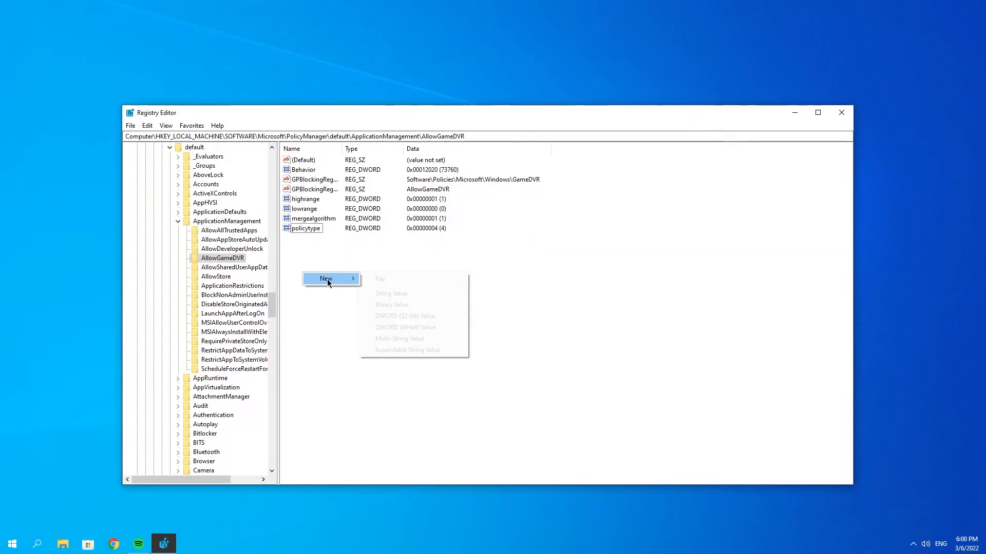
mouse_move(415, 322)
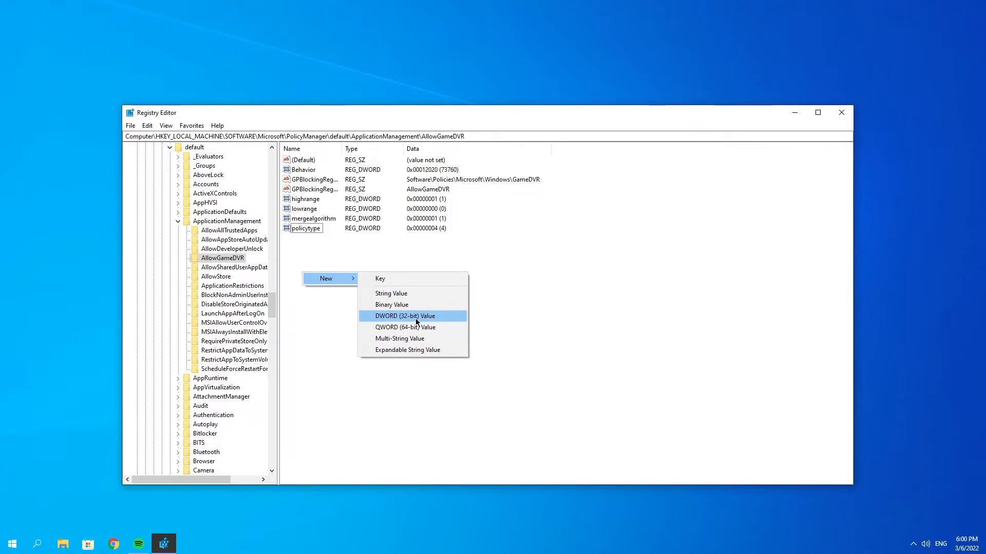
click(405, 315)
text(value)
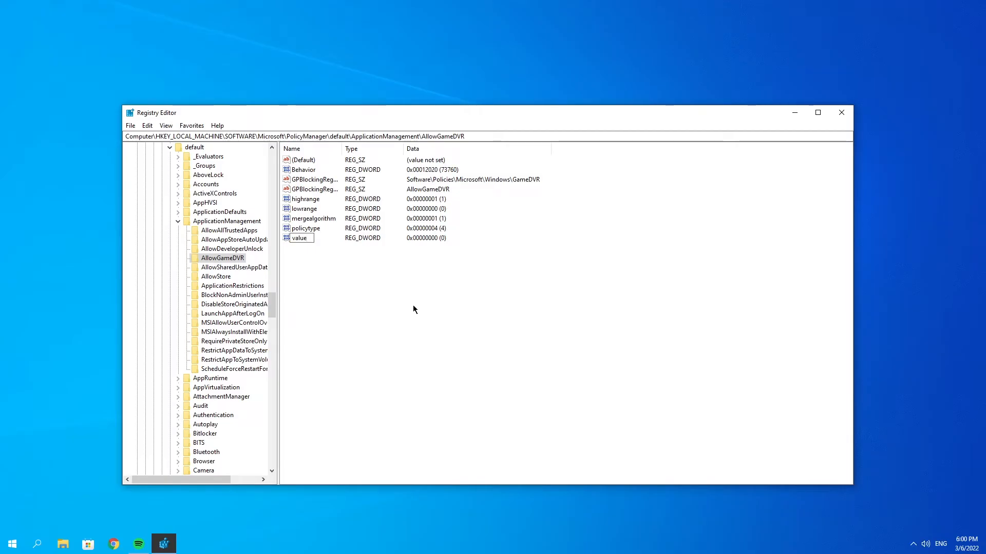
click(300, 238)
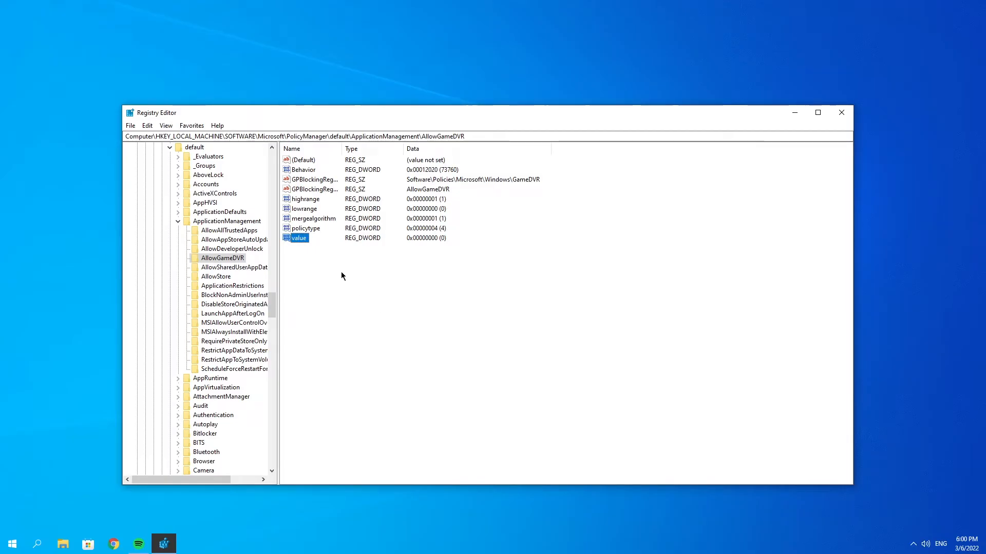
double_click(299, 237)
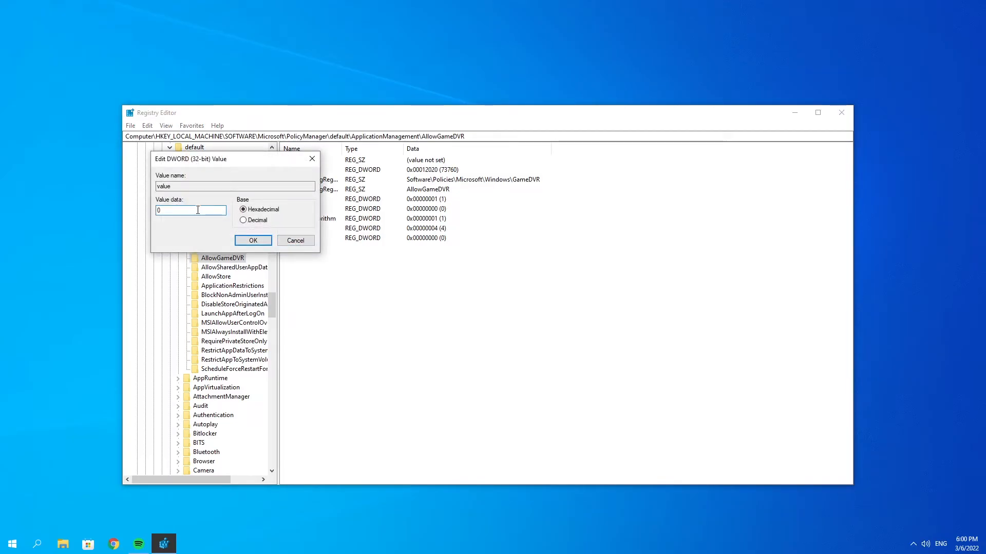
text(1)
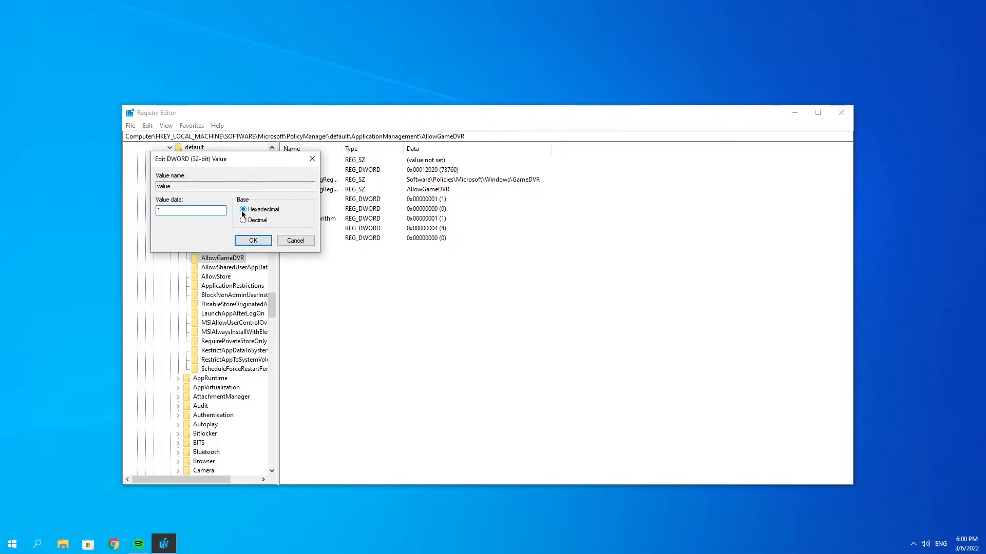
click(252, 240)
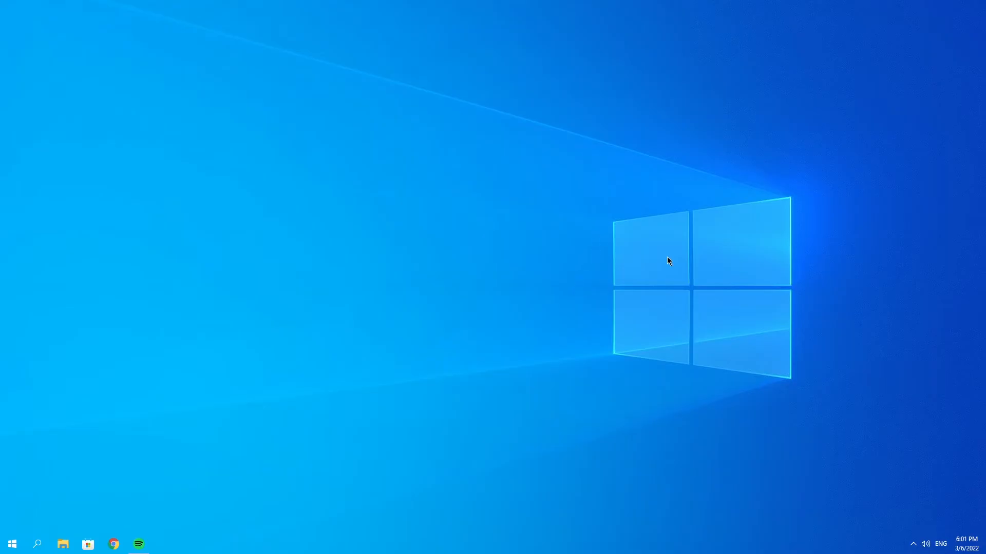
Run Get-AppxPackage -allusers Microsoft.XboxApp re-registration in admin PowerShell, then close it
click(37, 543)
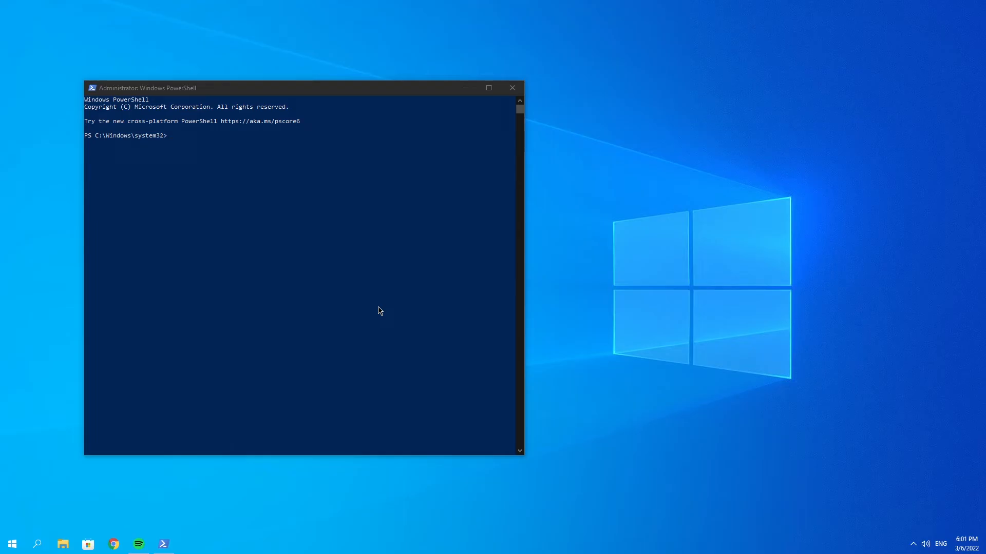
text(Get-AppxPackage -allusers Microsoft.XboxApp | Foreach {Add-AppxPackage -DisableDevelopmentMode -Register "$($_.InstallLocation)\AppXManifest.xml"})
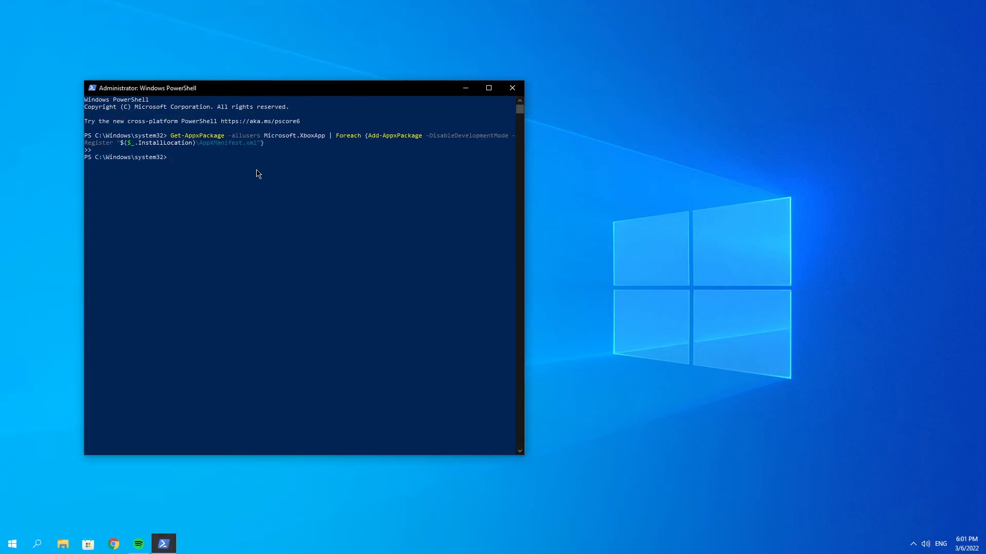
mouse_move(471, 120)
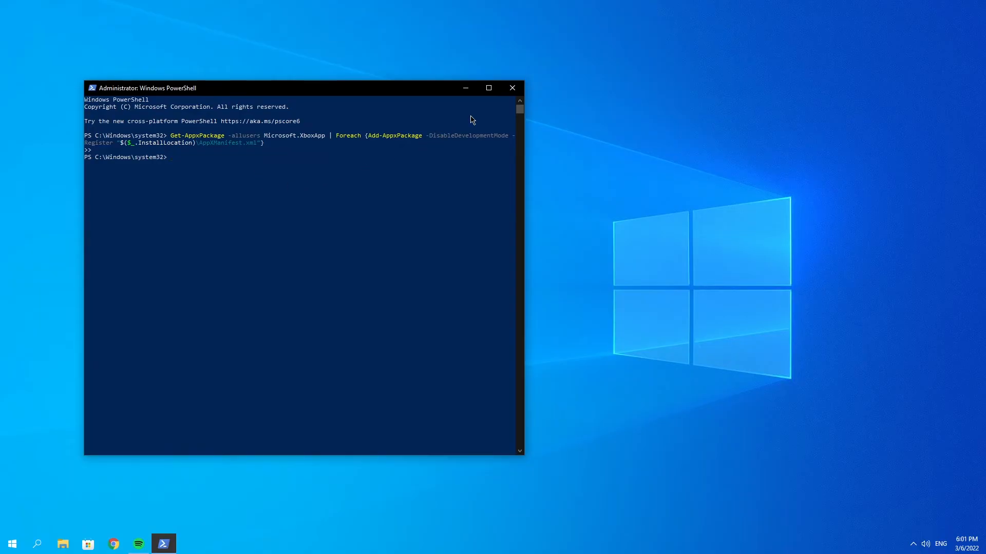
click(512, 87)
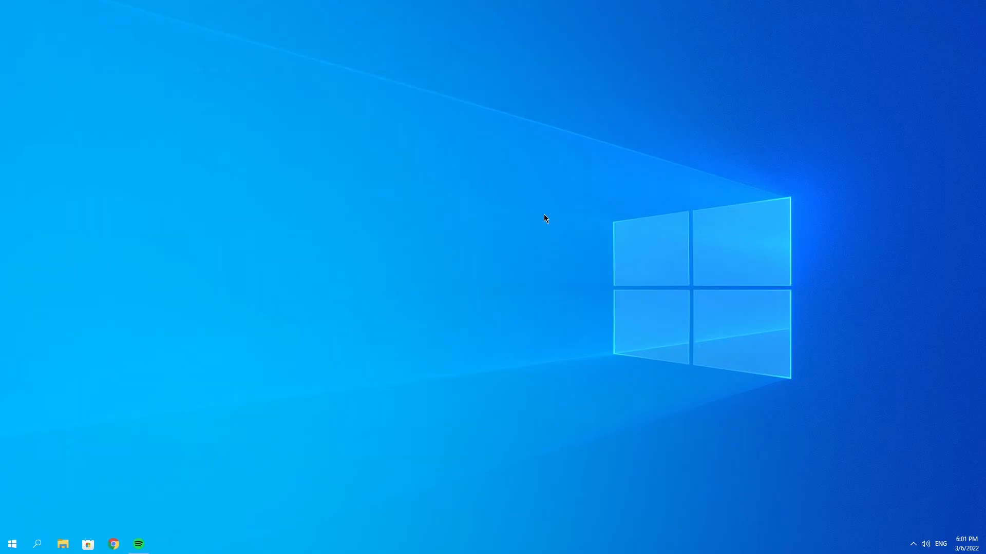